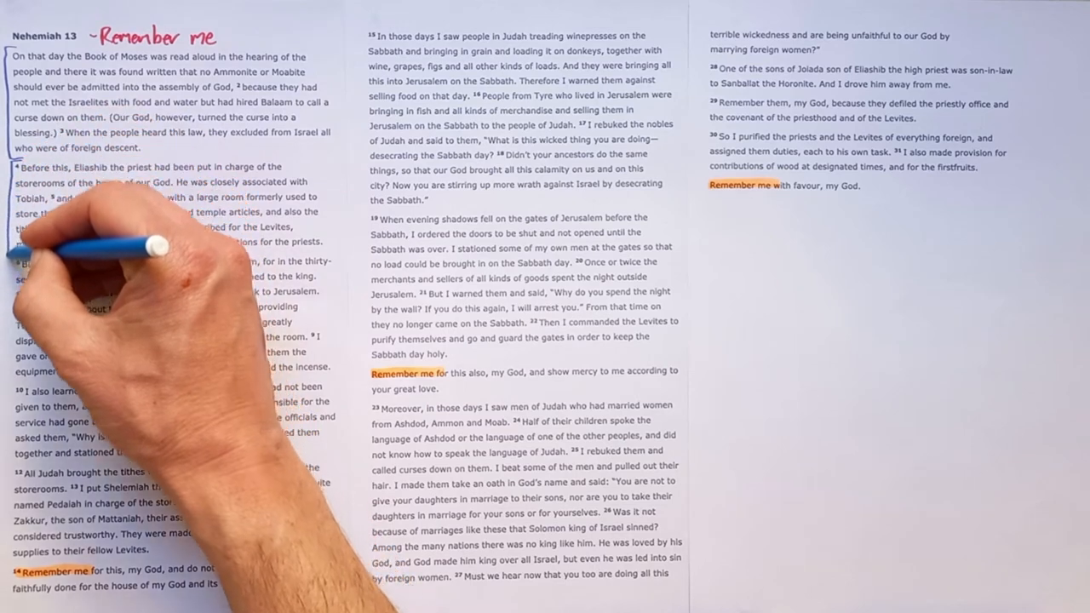
pyautogui.moveTo(128, 545)
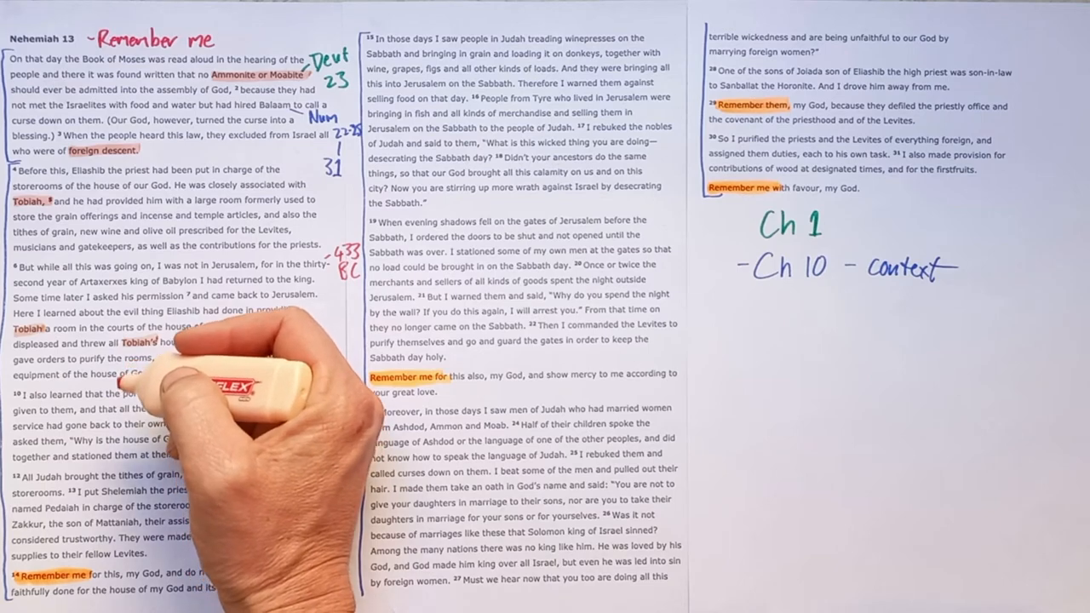
pyautogui.moveTo(298, 171)
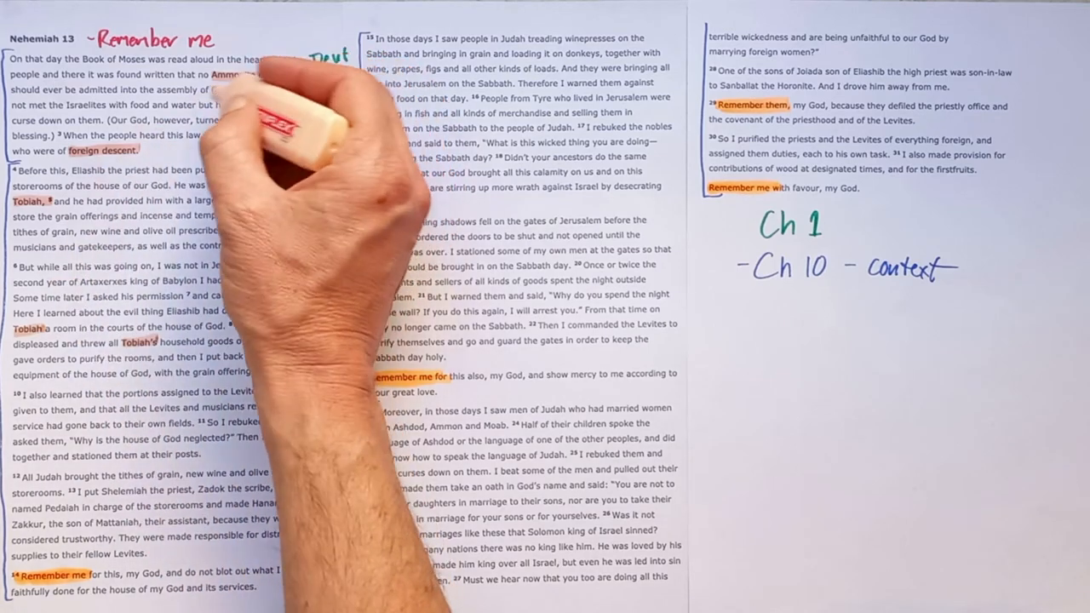